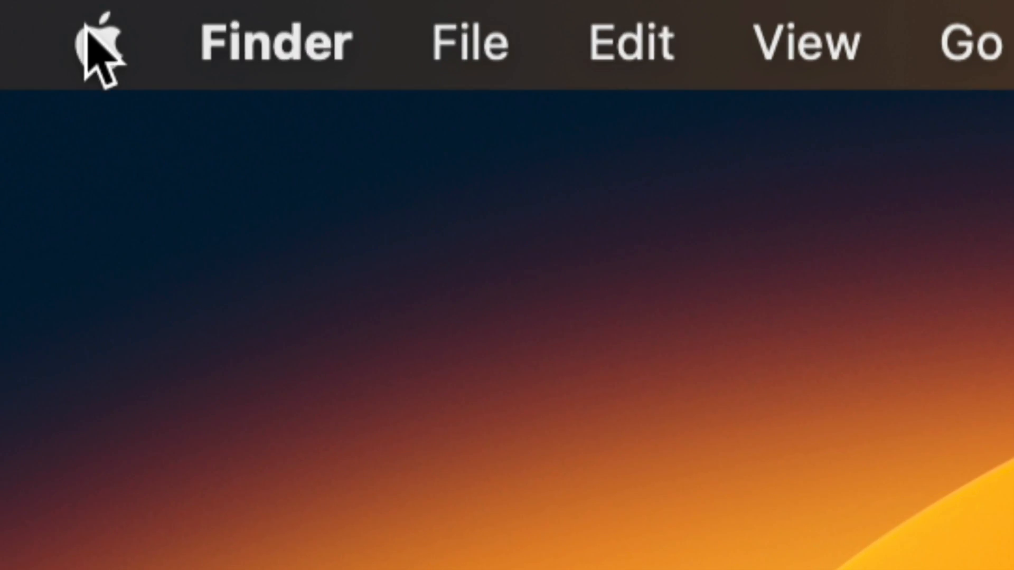
Open the Apple menu, which shows the App Store with 5 updates available
click(98, 42)
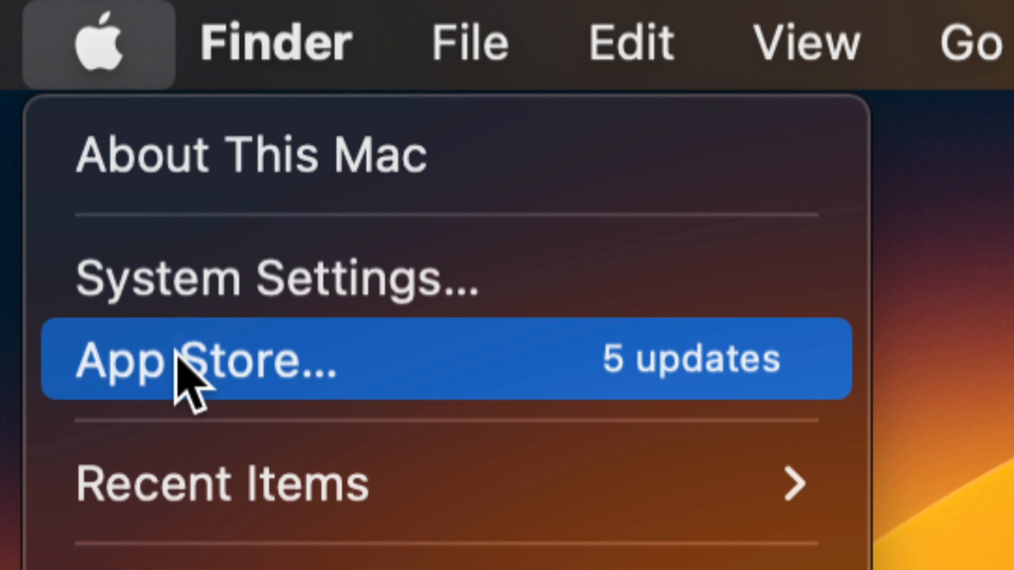
mouse_move(466, 375)
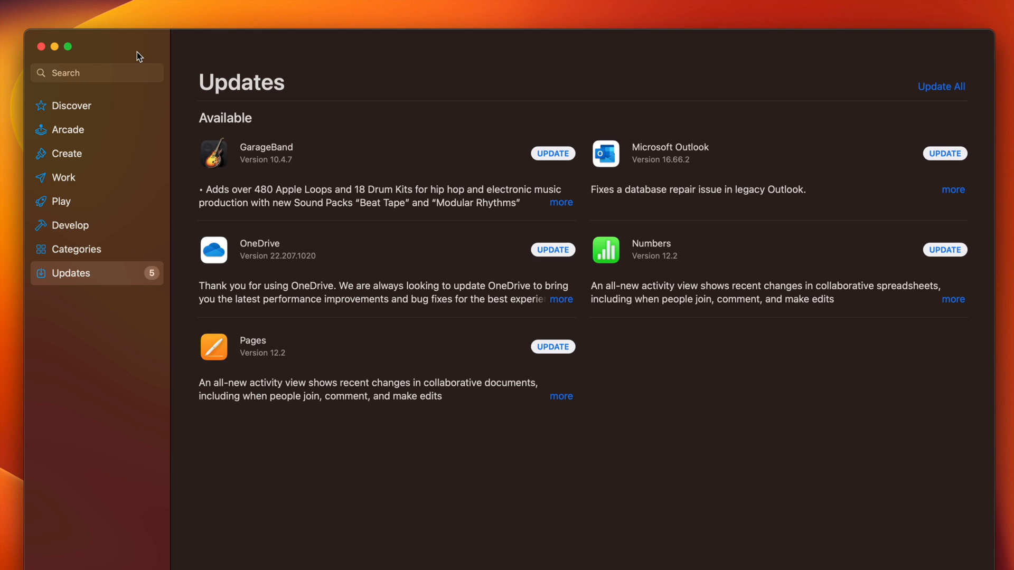
mouse_move(134, 227)
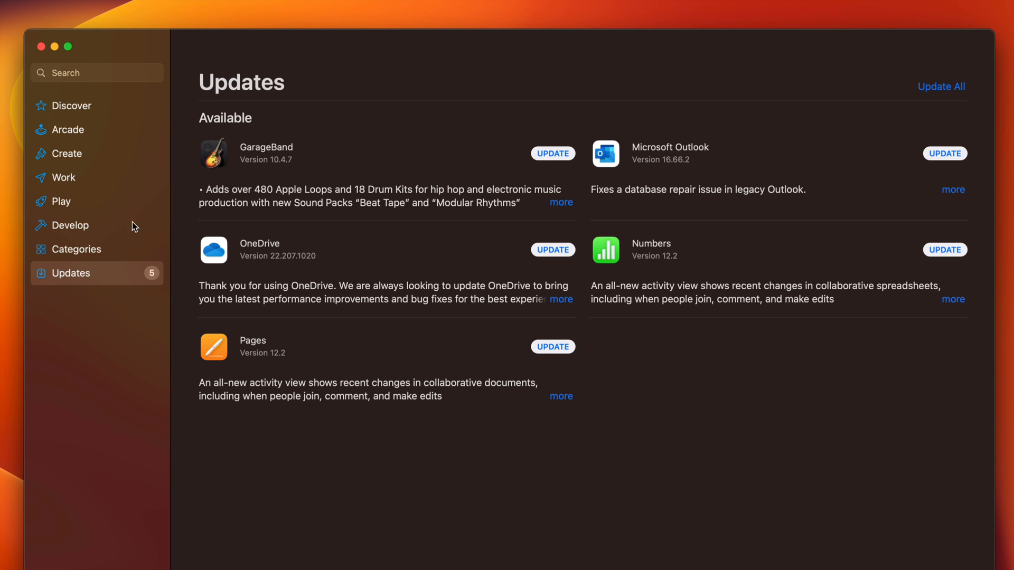
mouse_move(123, 256)
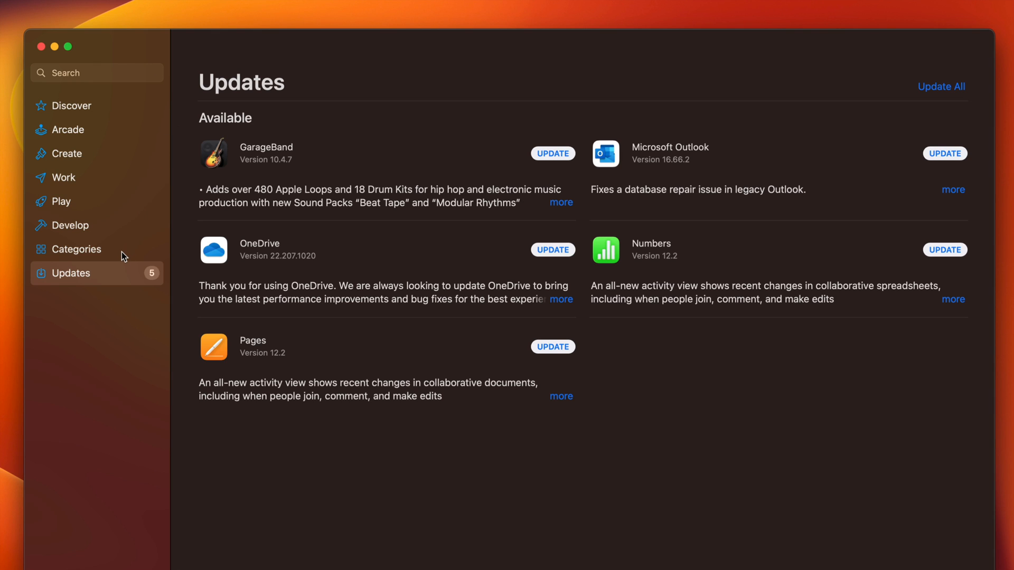
mouse_move(75, 73)
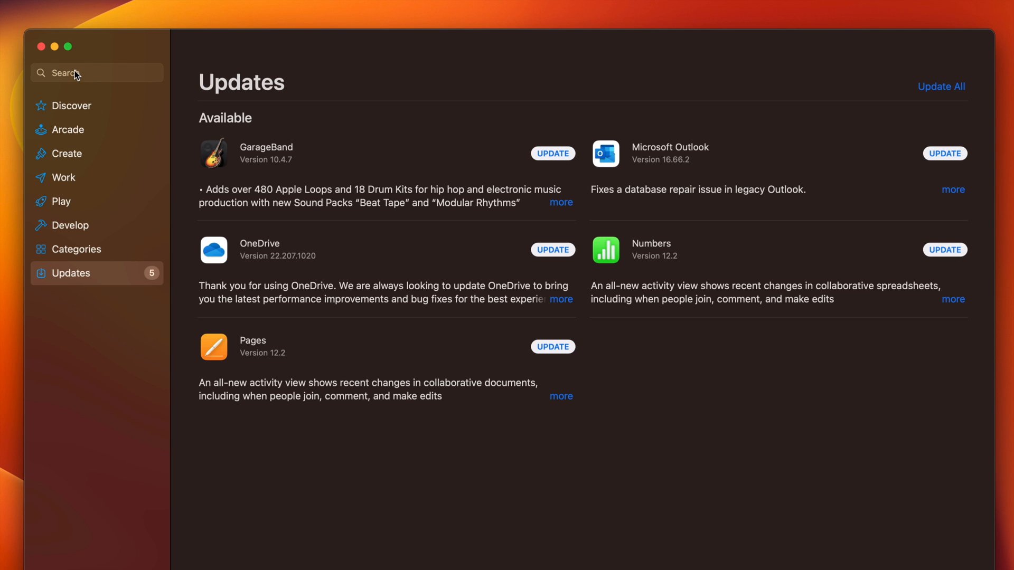
Search the store for 'garage', start GarageBand's update, and return to Updates
click(96, 73)
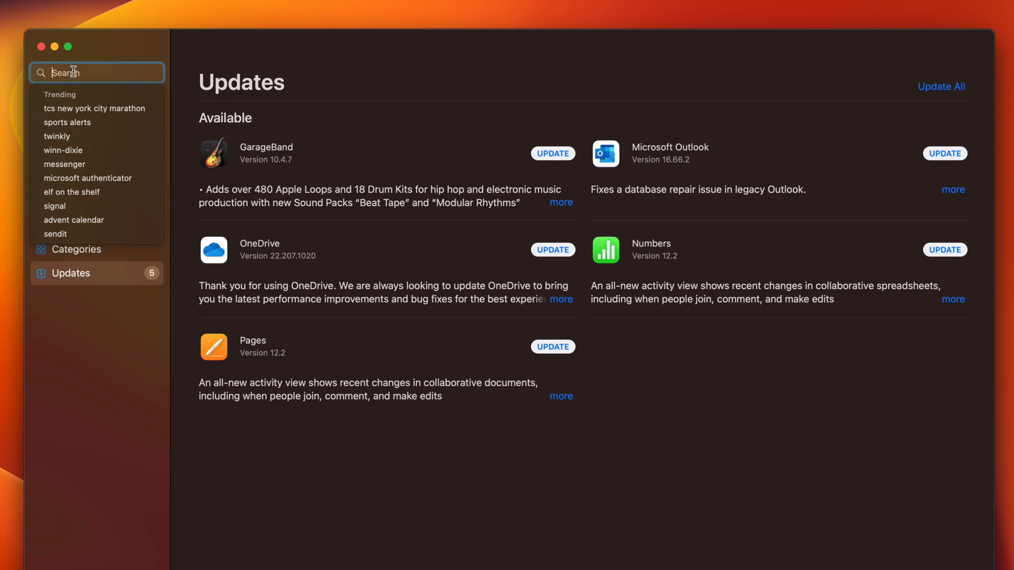
text(garageband)
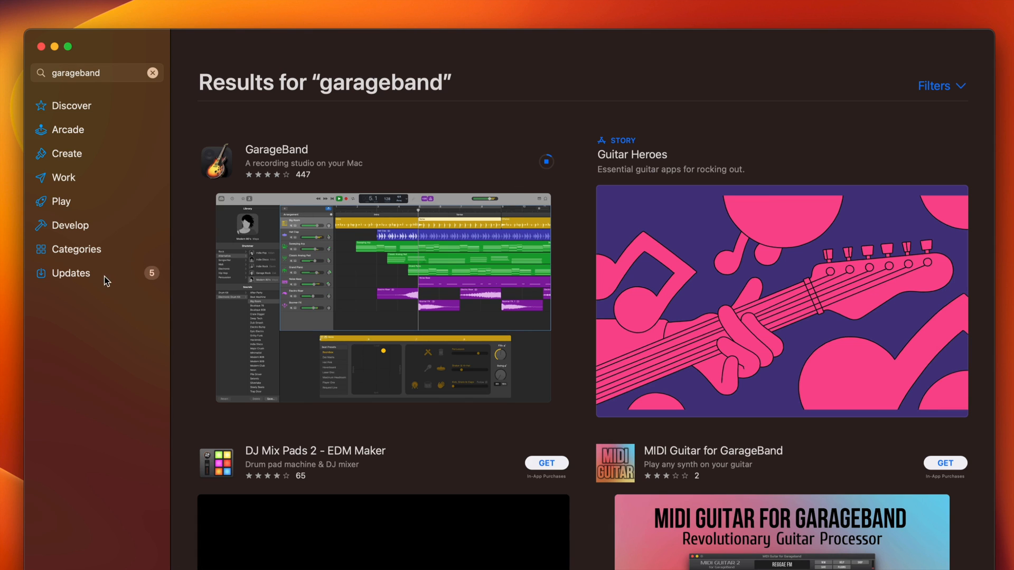
click(70, 273)
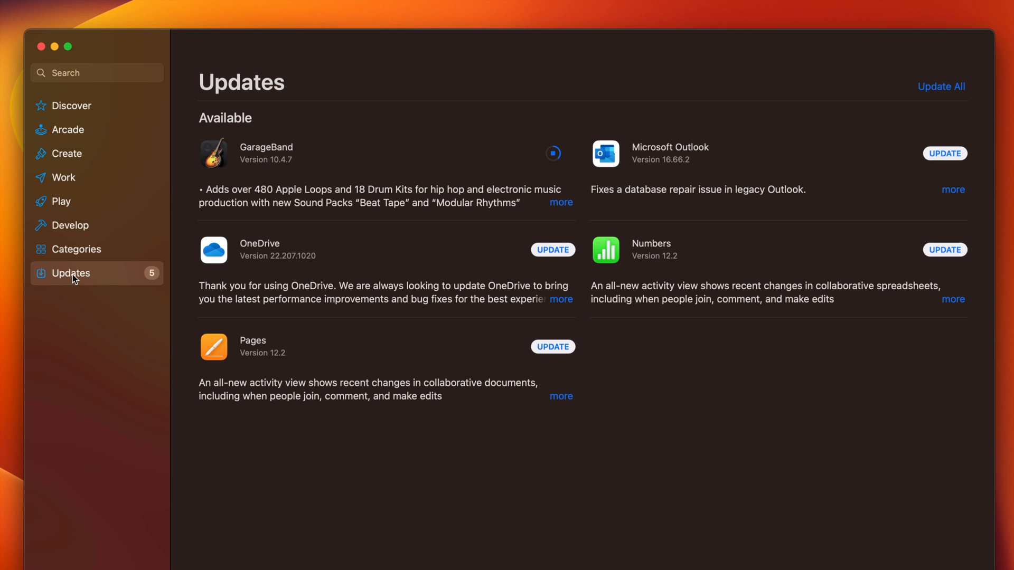
mouse_move(659, 187)
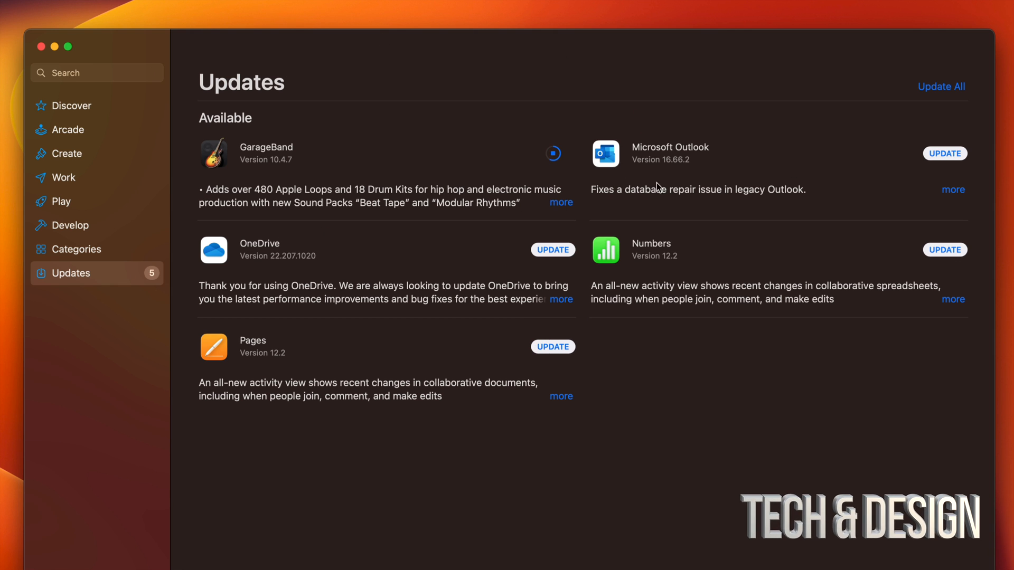
Update GarageBand, Outlook, OneDrive, Numbers and Pages all at once
click(941, 86)
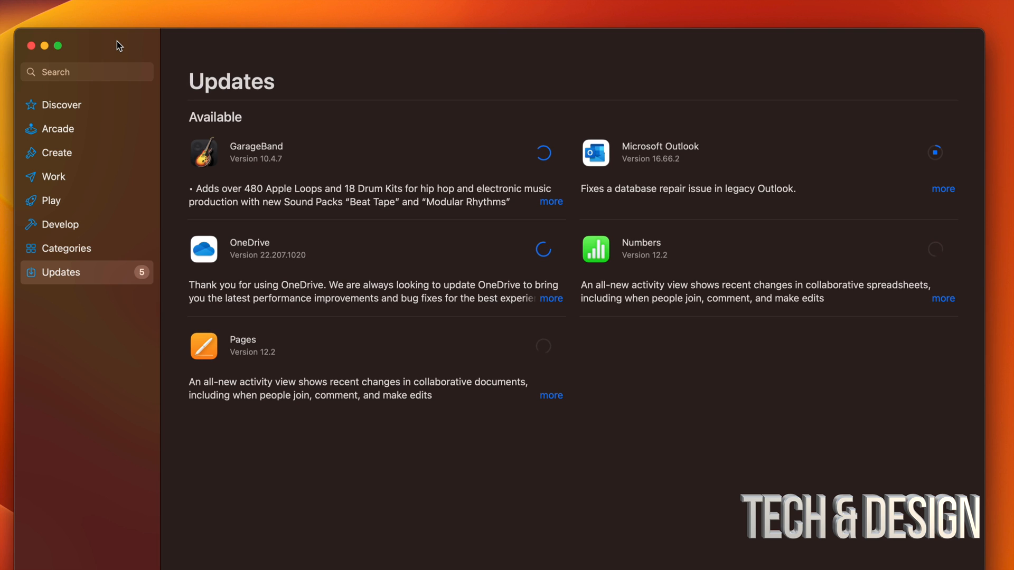
mouse_move(197, 247)
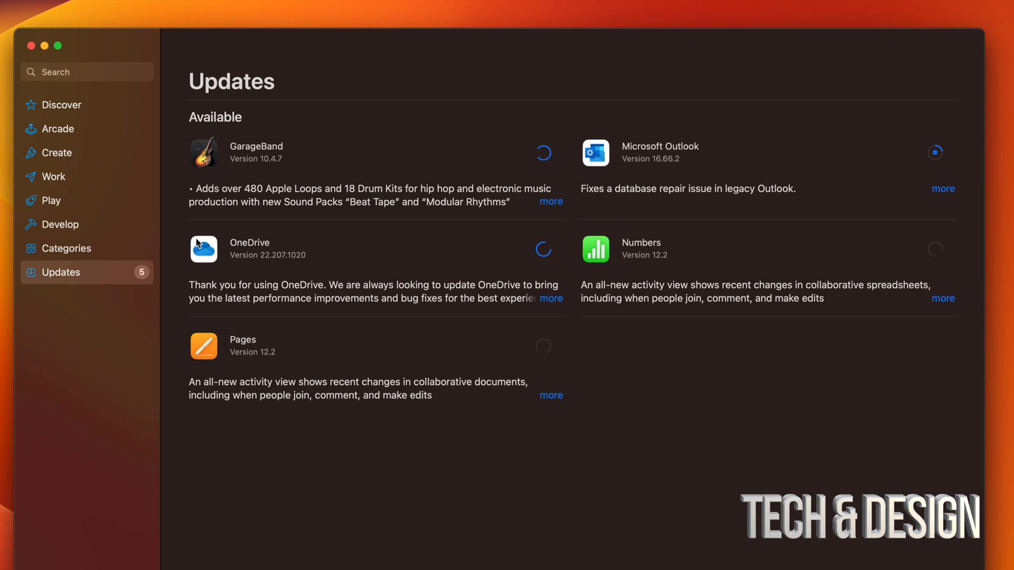
mouse_move(337, 228)
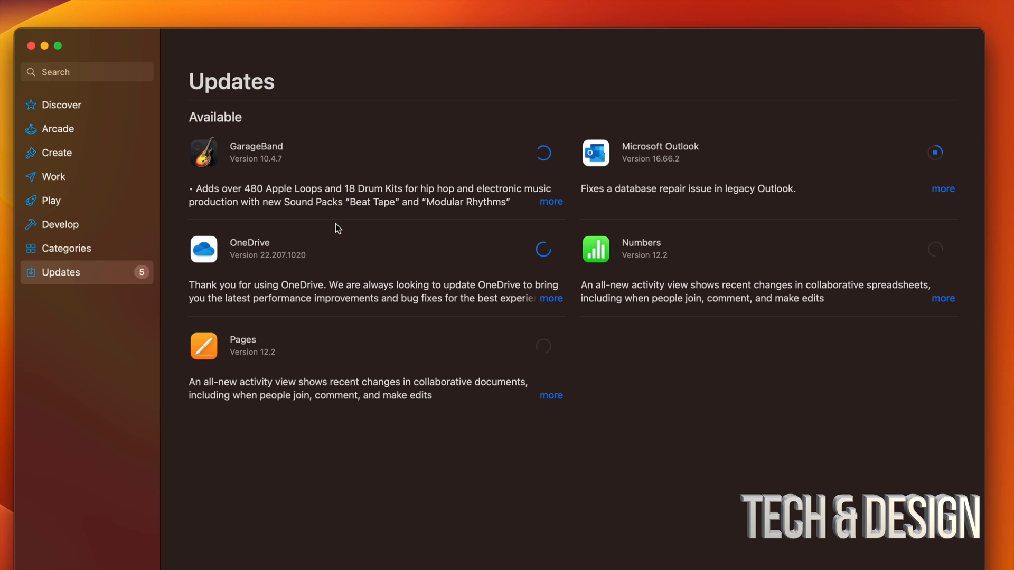
mouse_move(657, 316)
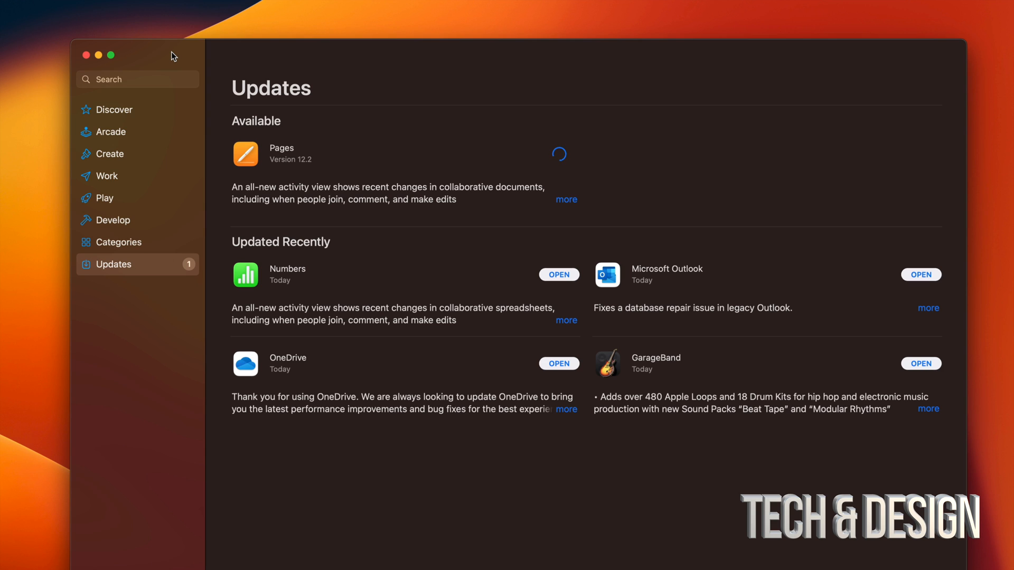
mouse_move(280, 279)
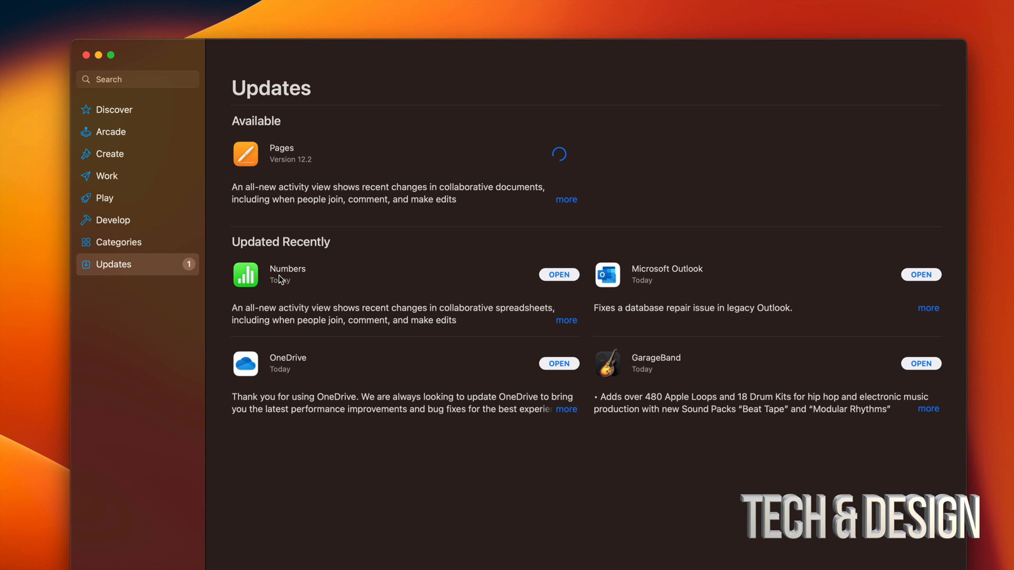
mouse_move(357, 176)
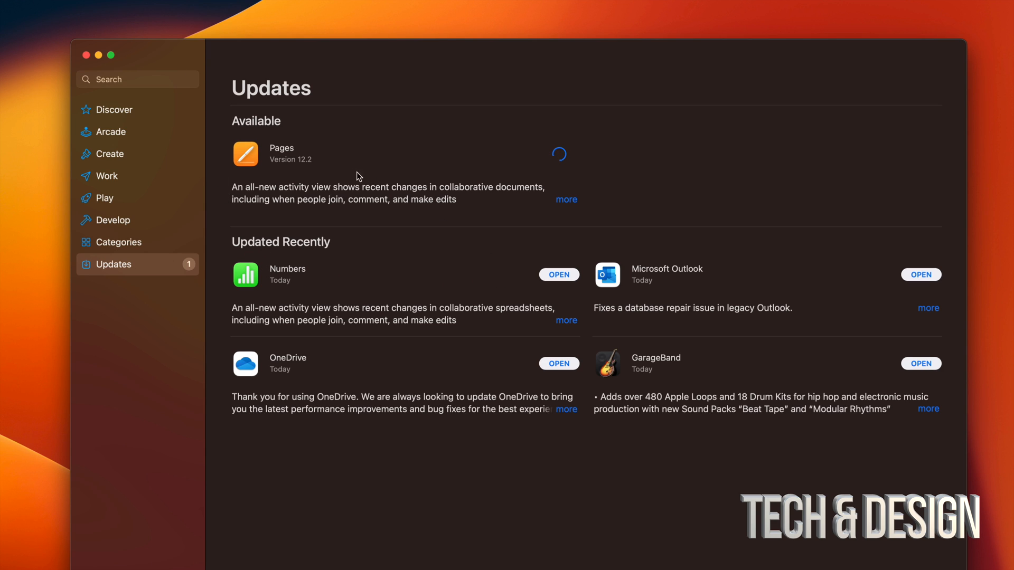
mouse_move(508, 326)
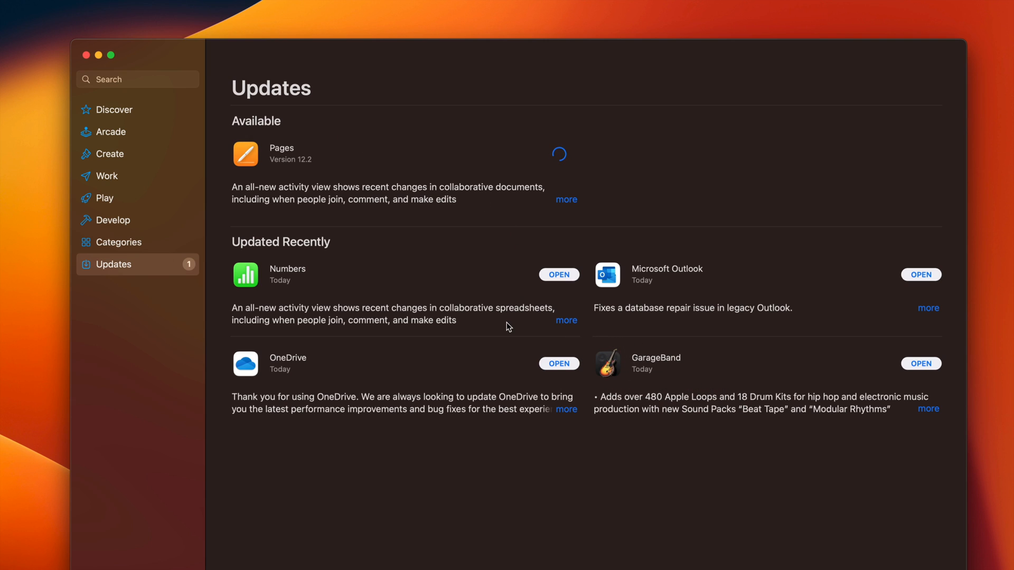
mouse_move(555, 323)
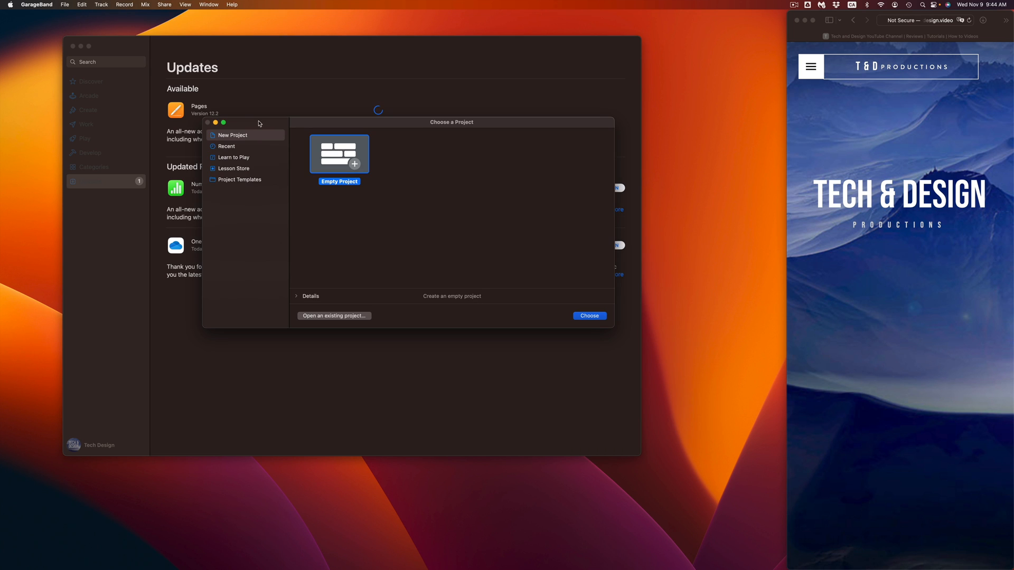
Look at GarageBand's application menu and dismiss it without choosing anything
click(36, 5)
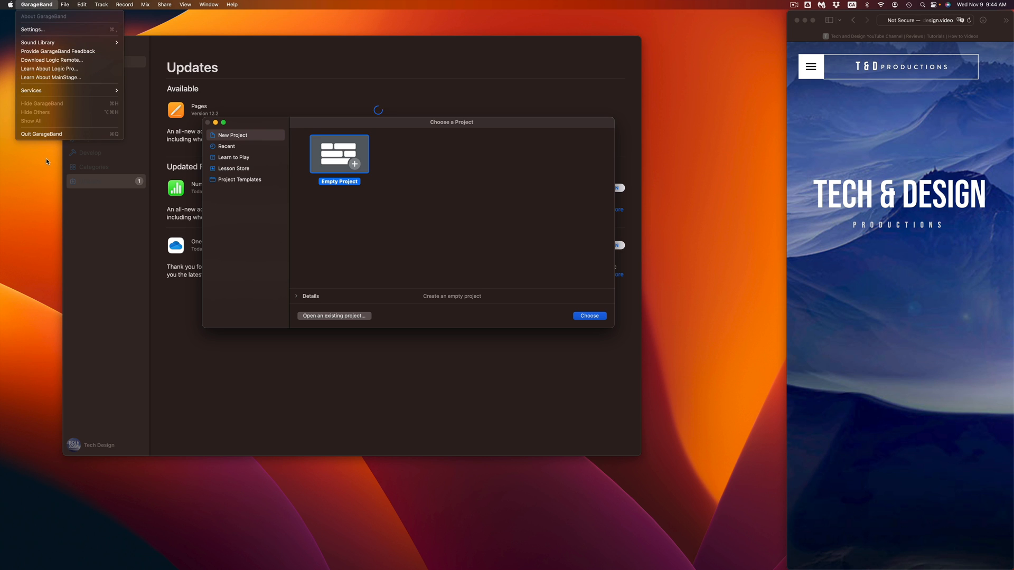
click(45, 139)
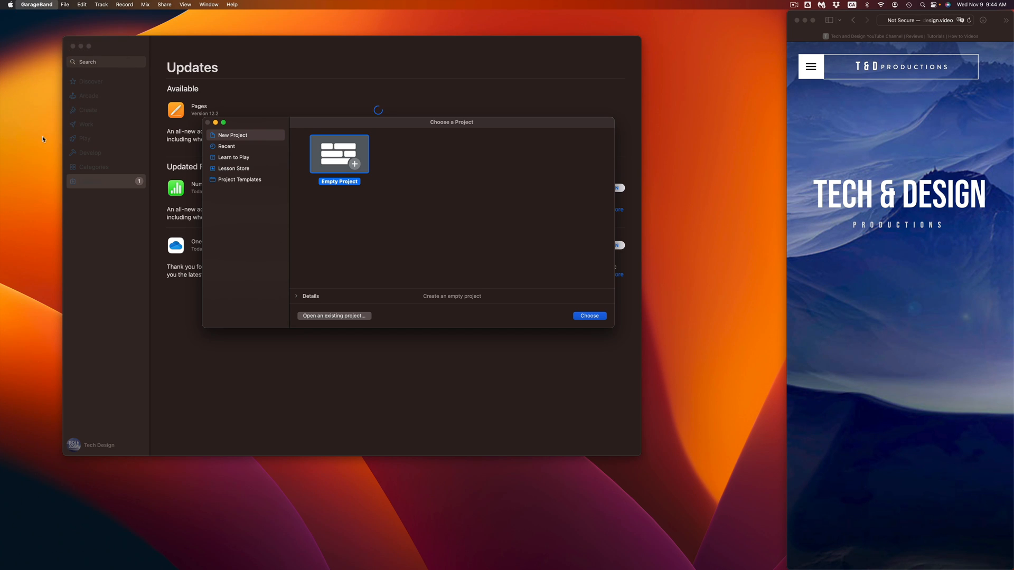